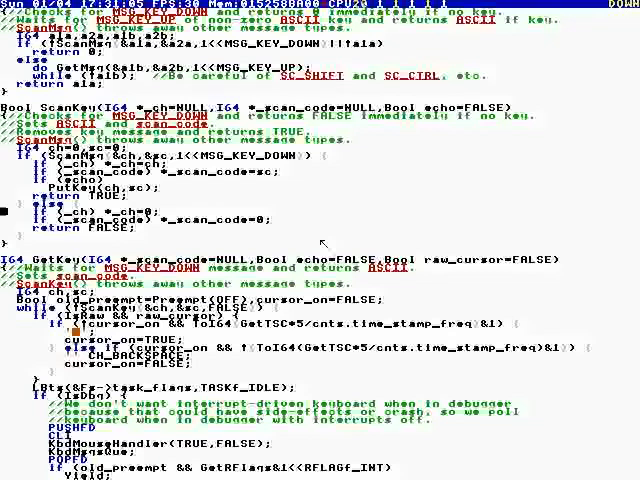
pyautogui.scroll(-3)
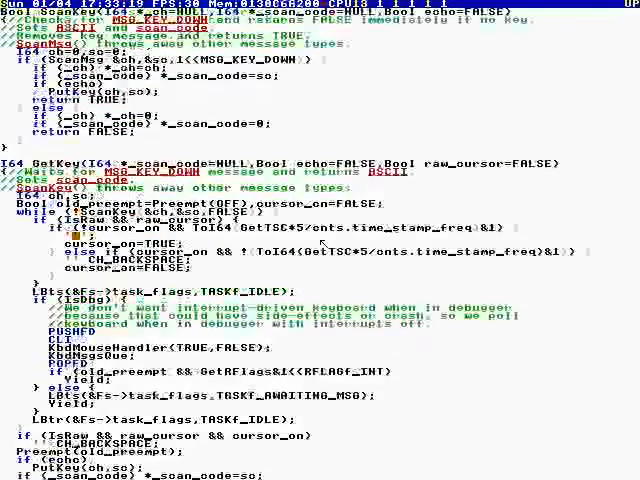
pyautogui.scroll(3)
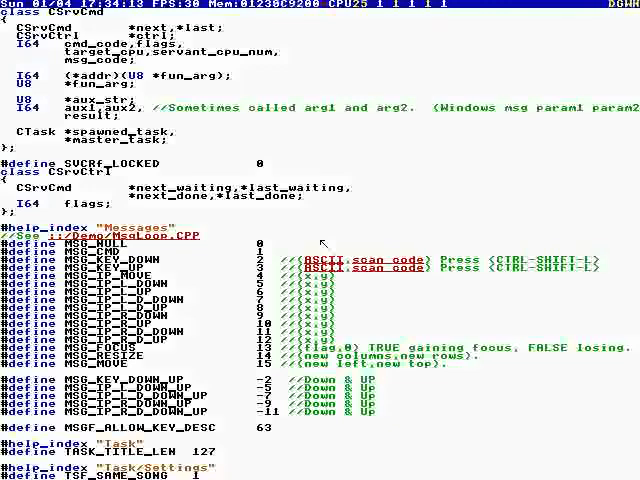
pyautogui.scroll(-3)
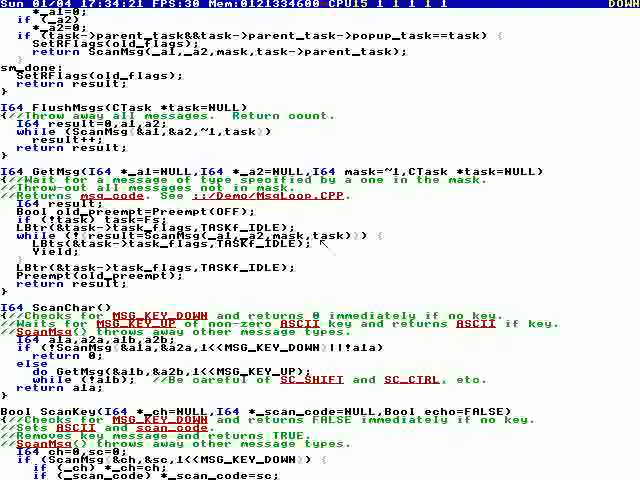
pyautogui.scroll(-3)
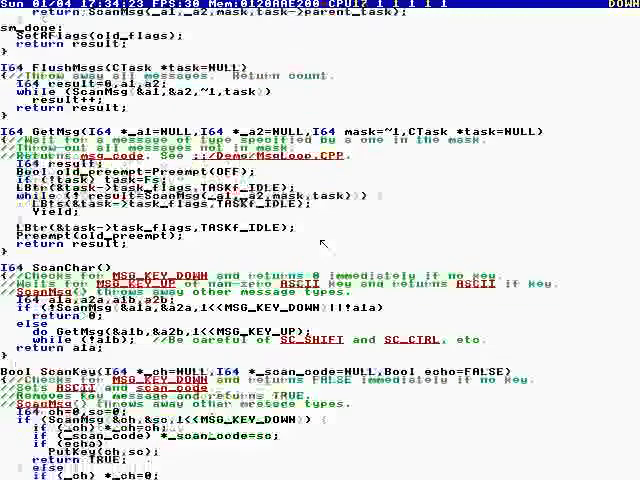
pyautogui.scroll(-3)
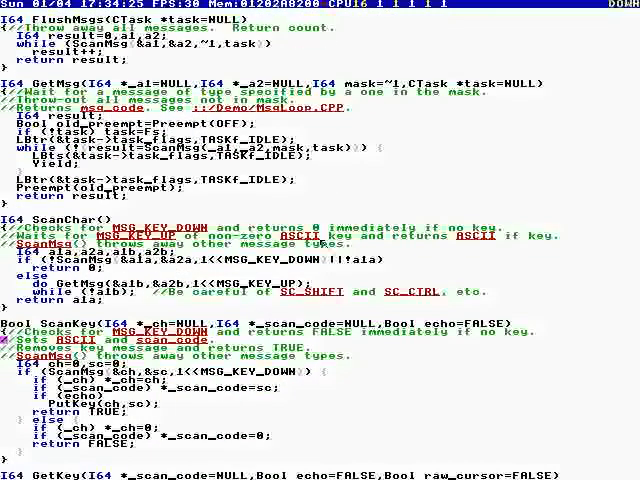